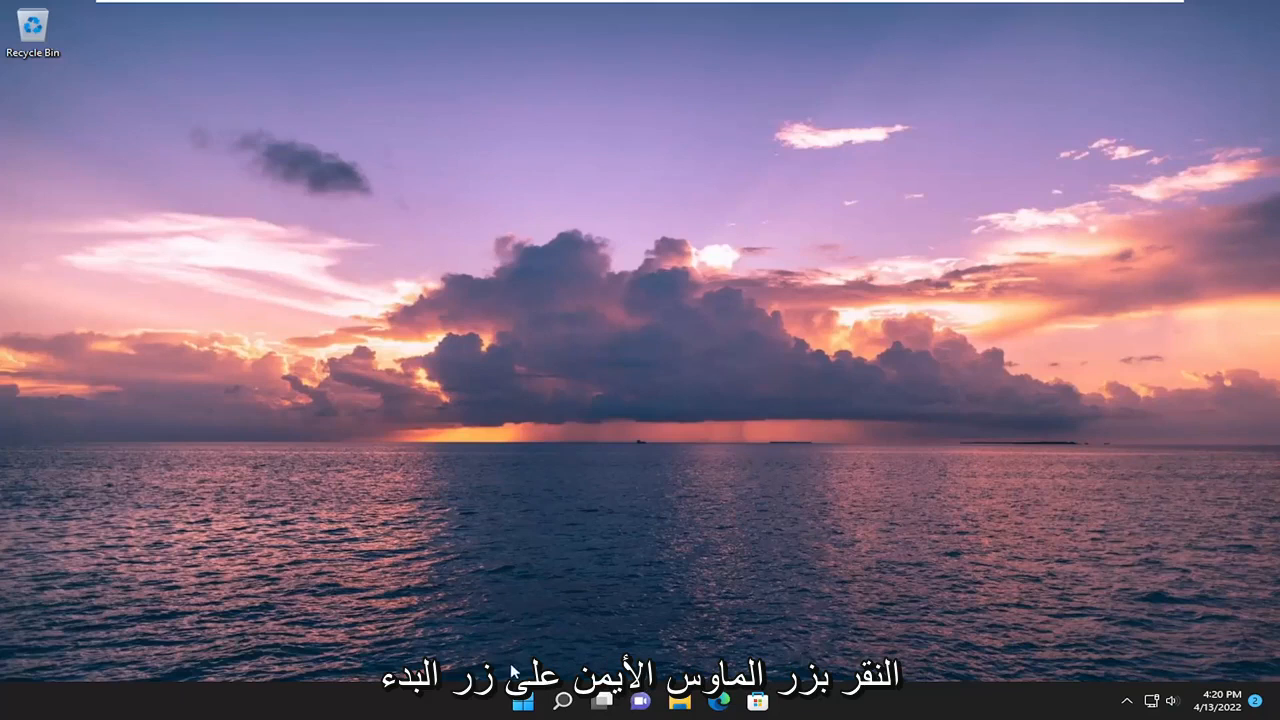
Step: Run wsreset to reset Microsoft Store, then close the Store window when it reopens
right_click(522, 700)
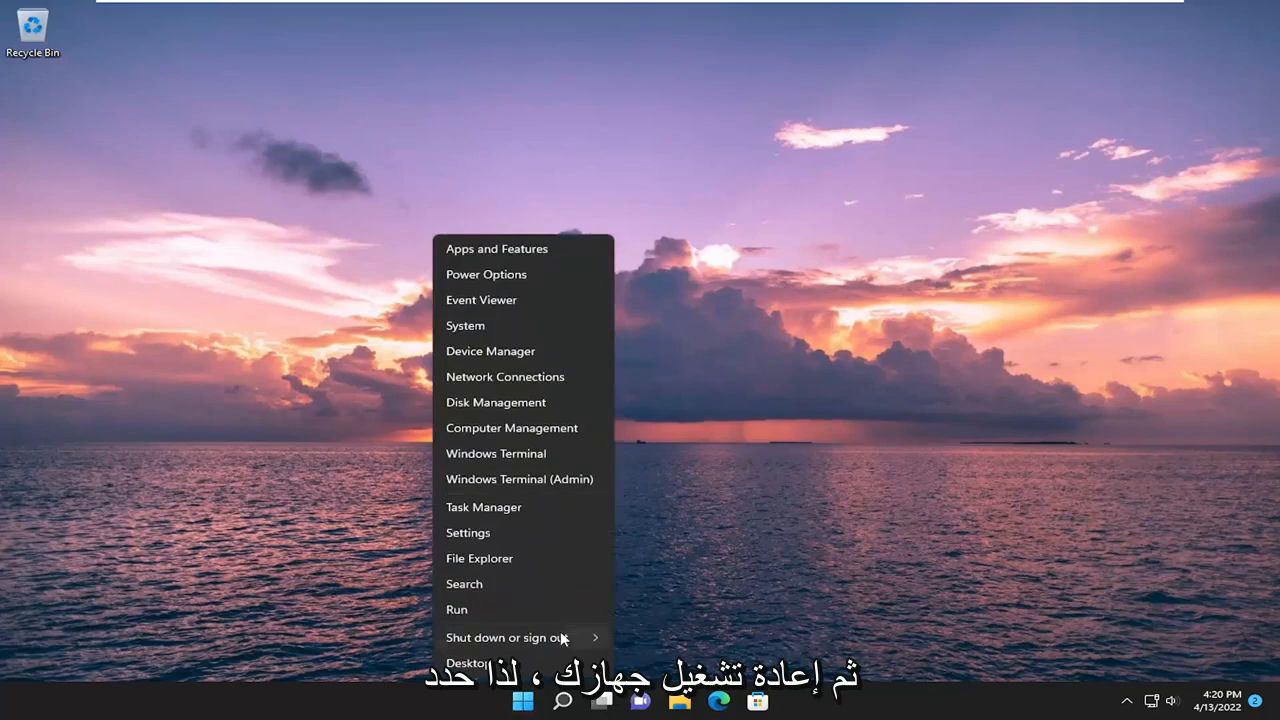
click(506, 637)
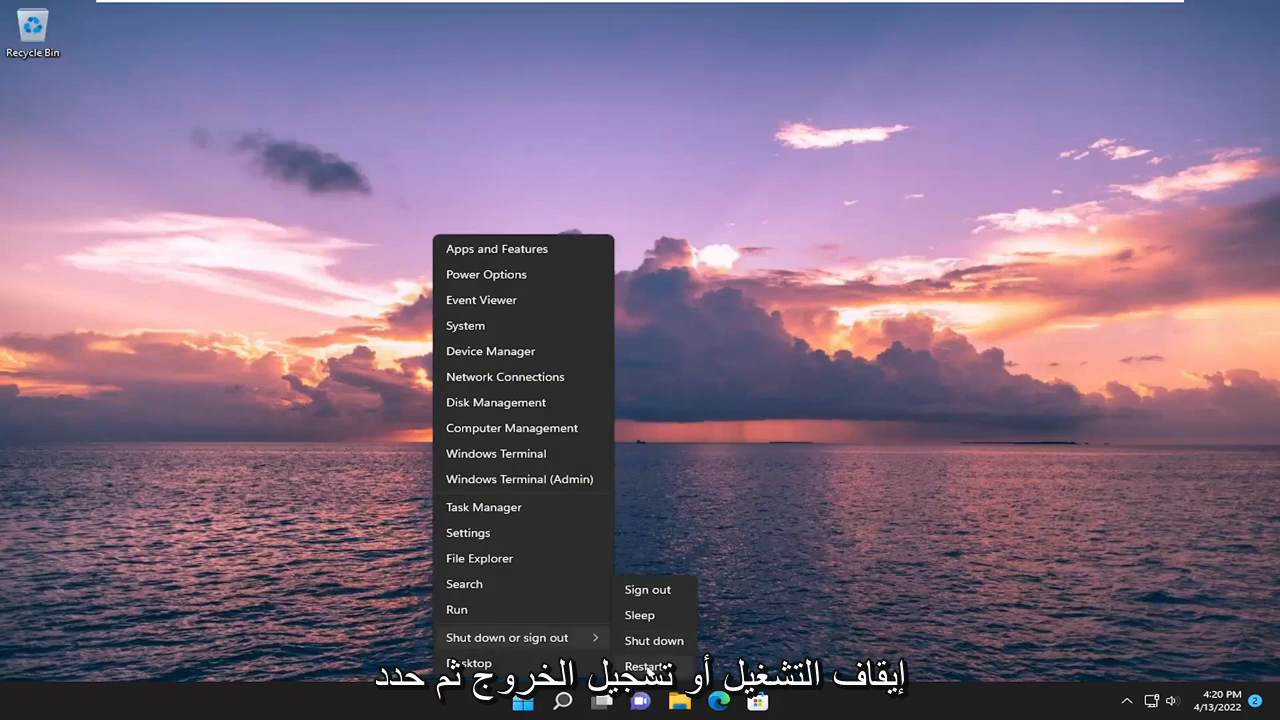
click(647, 589)
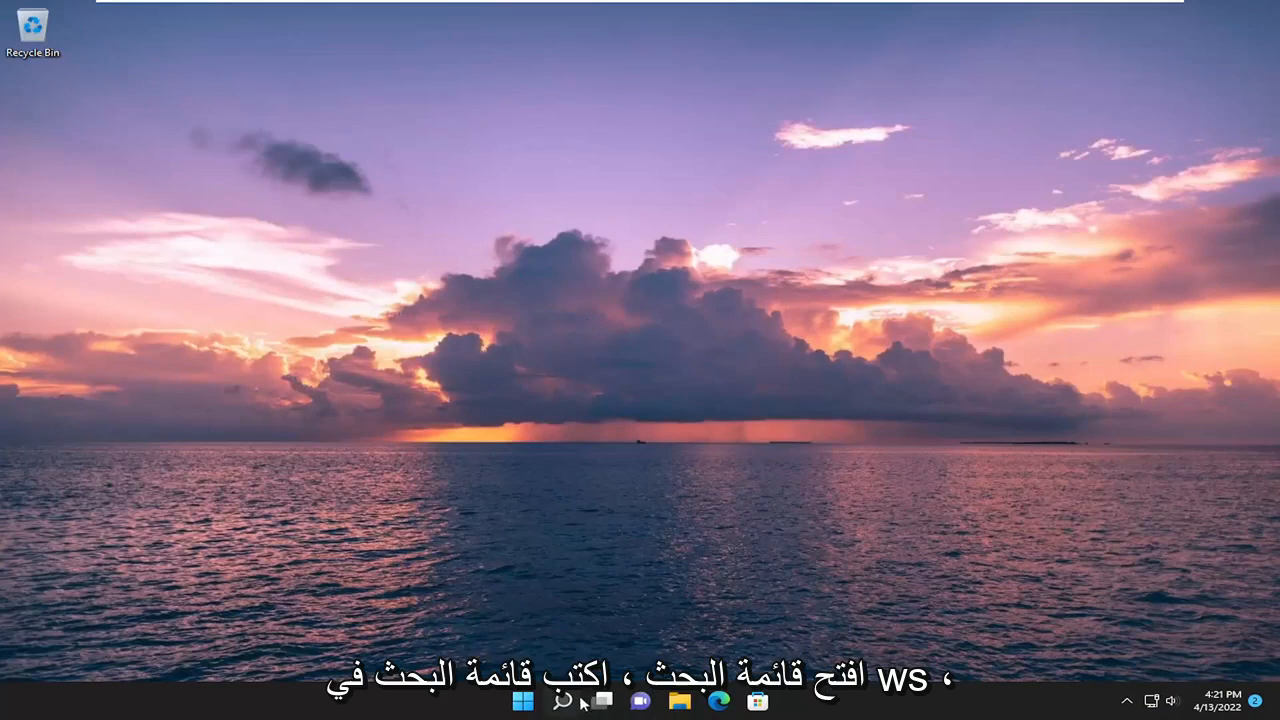
text(ws)
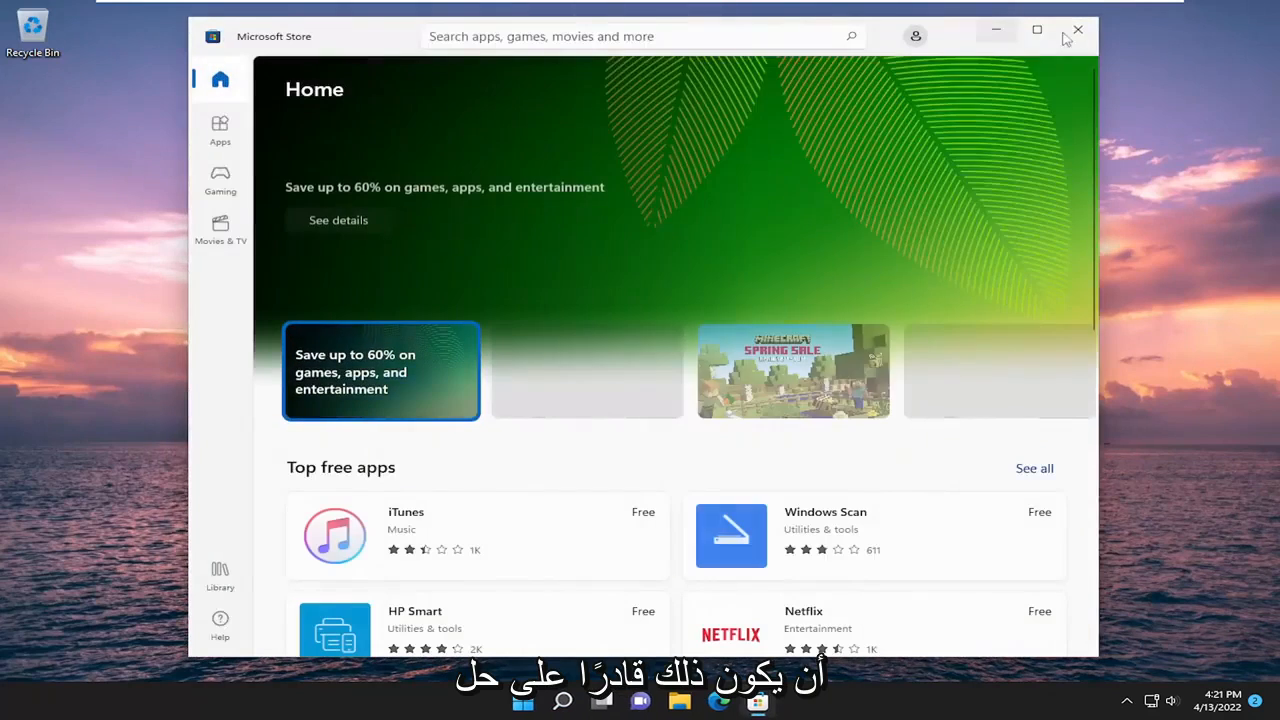
click(1078, 30)
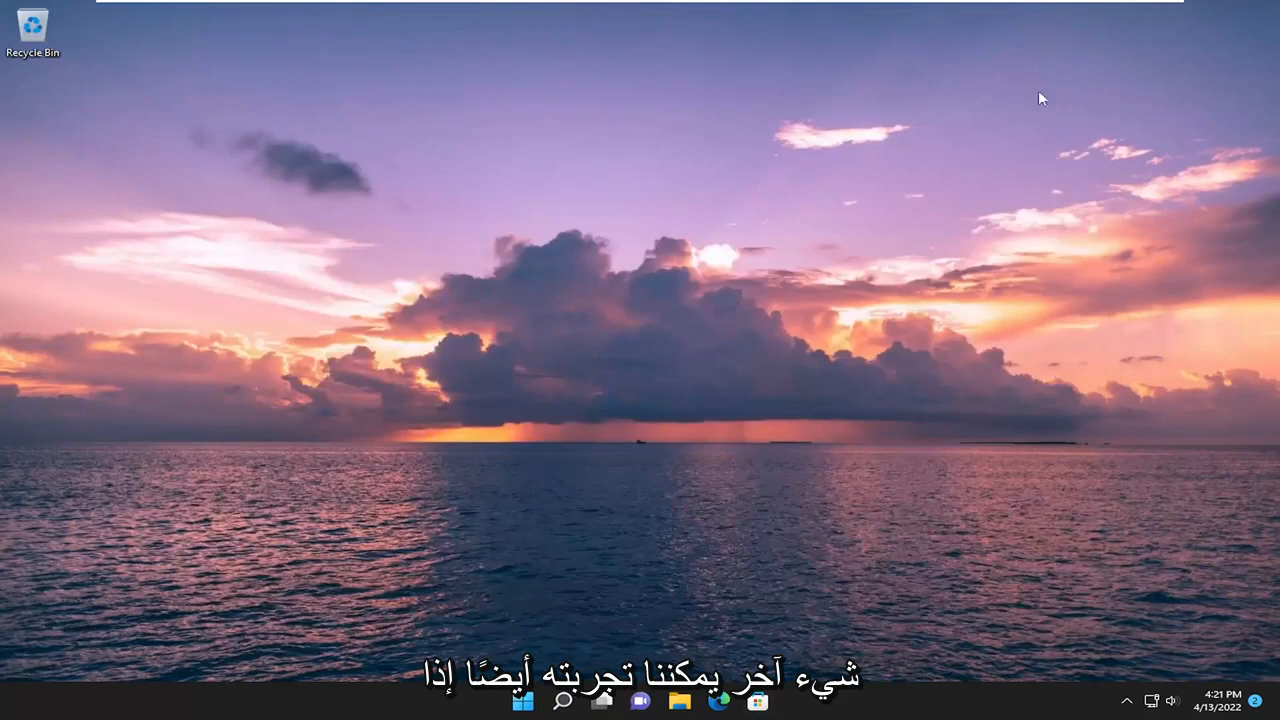
Step: Launch Command Prompt via cmd search as administrator, approving the User Account Control prompt
click(563, 700)
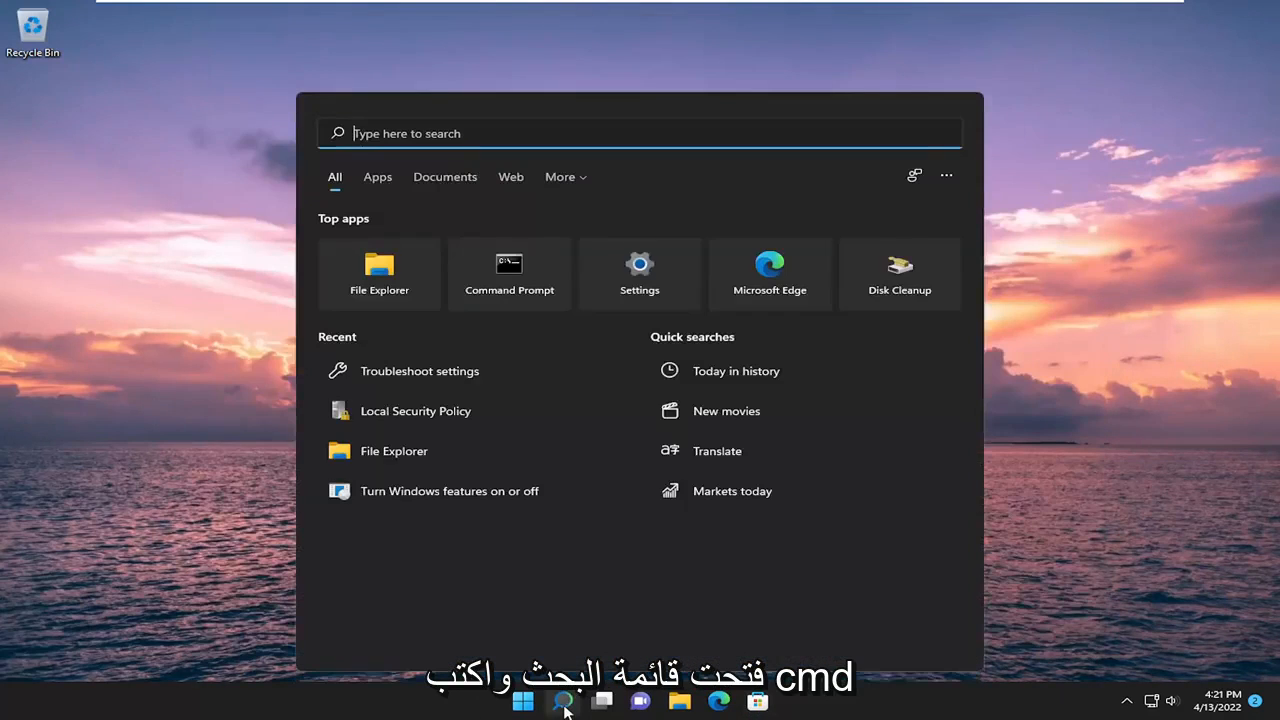
text(cmd)
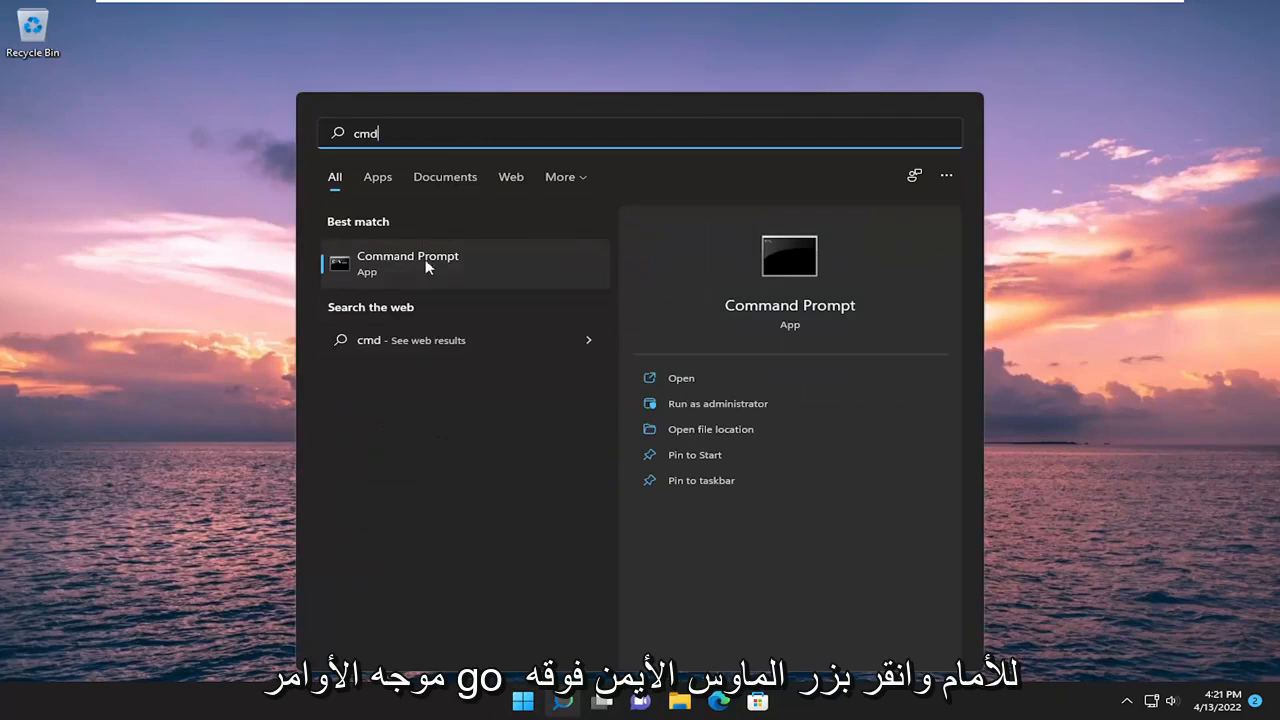
right_click(407, 263)
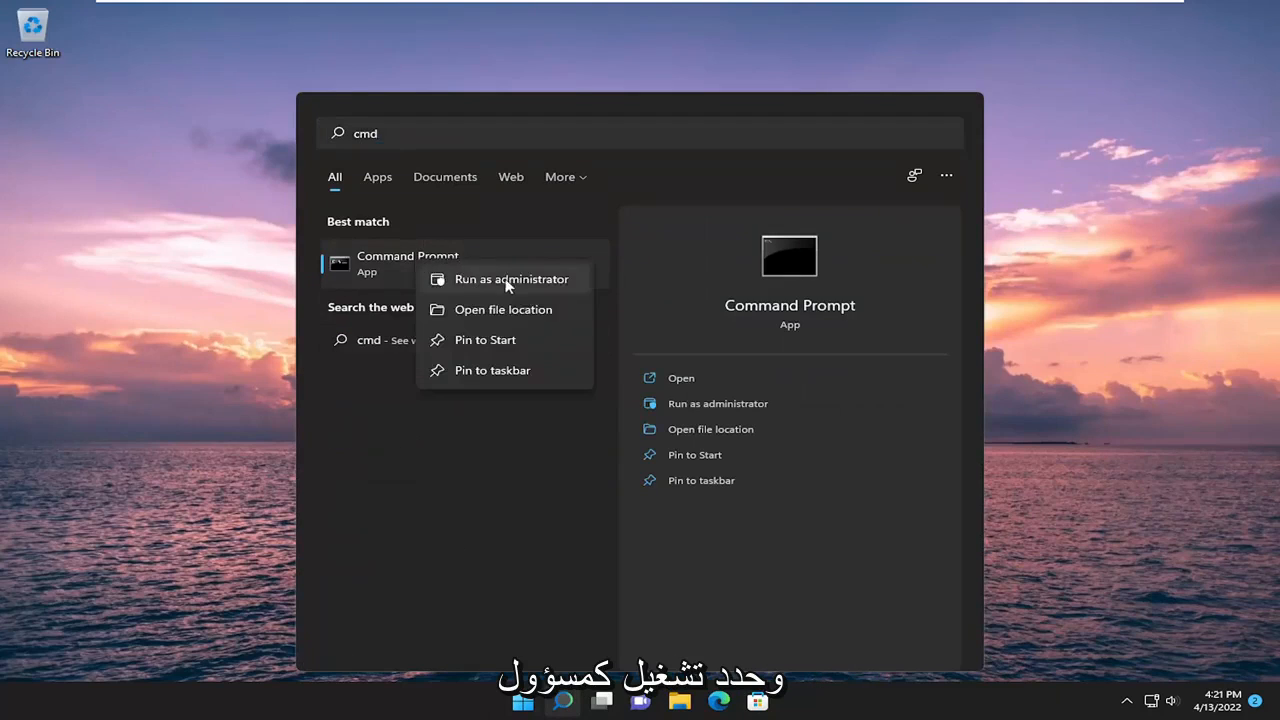
click(511, 279)
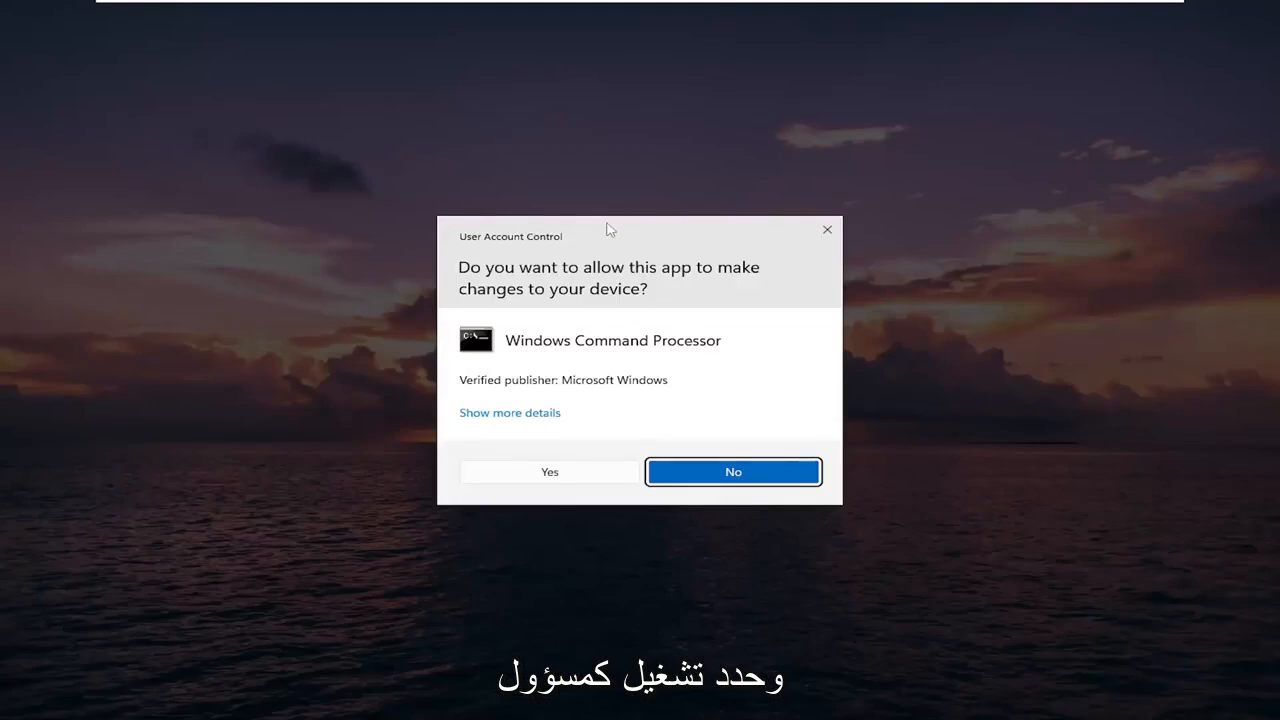
mouse_move(1200, 325)
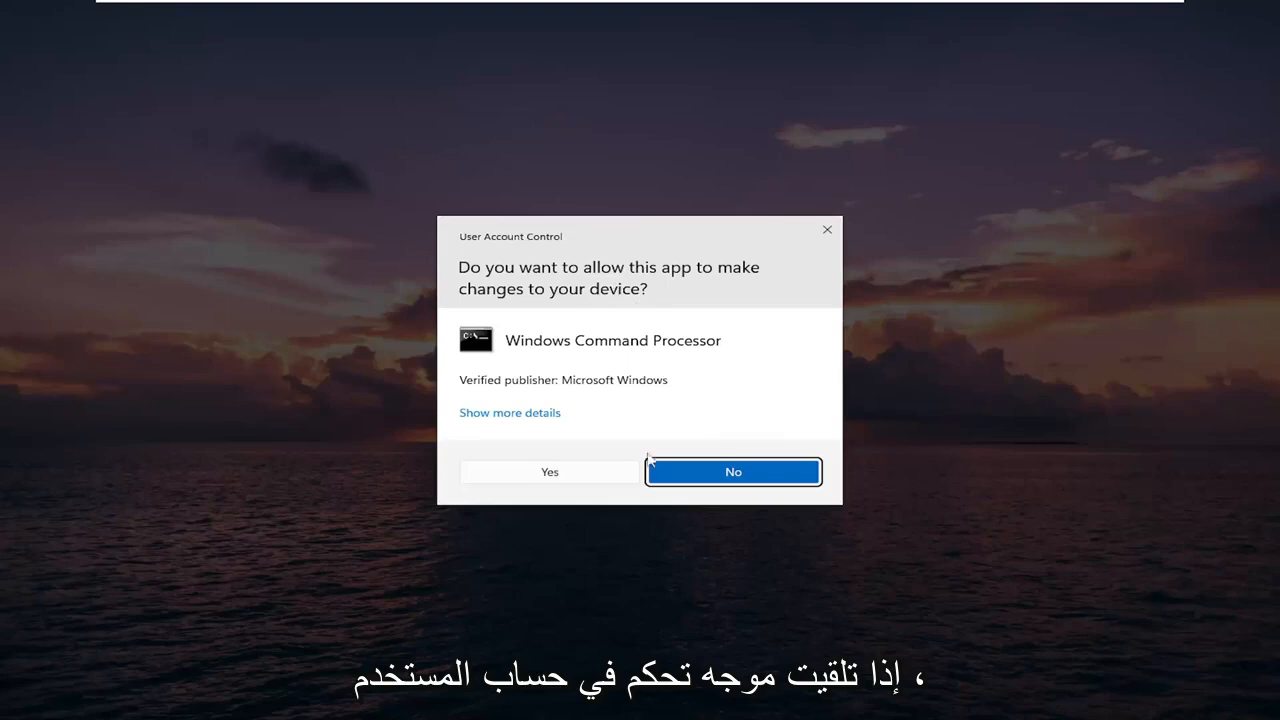
click(548, 471)
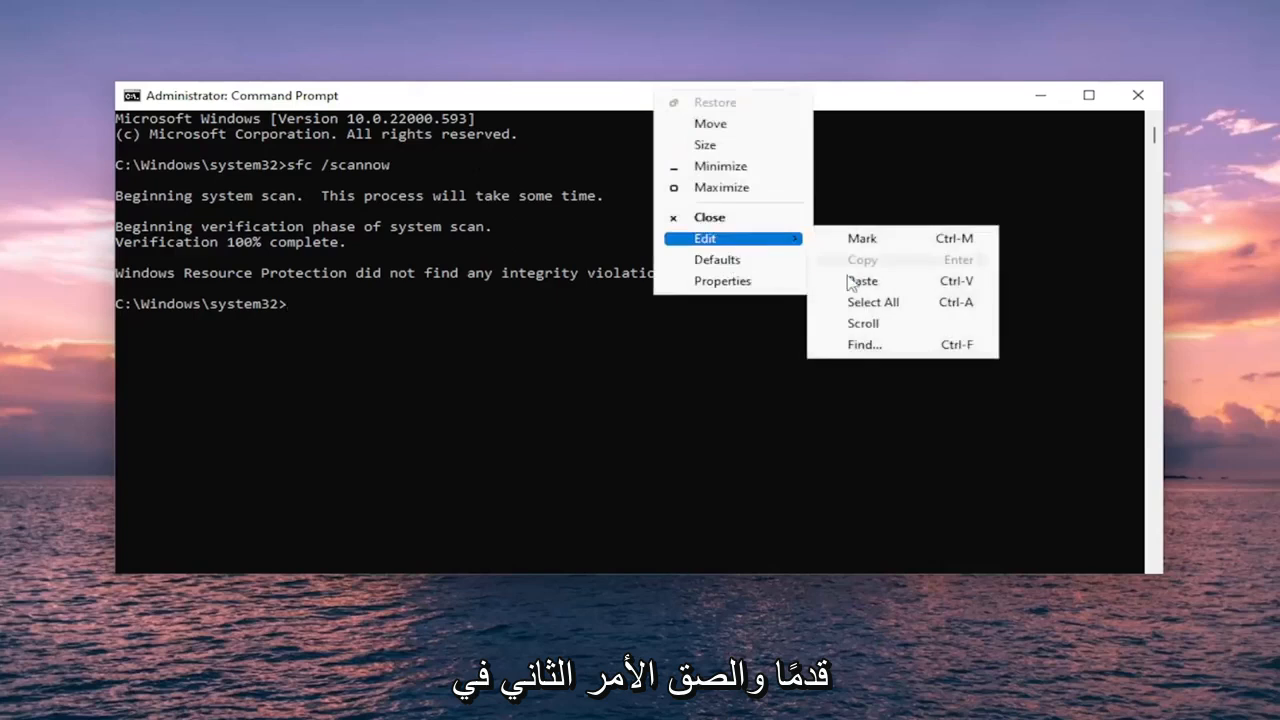
Step: Paste the second repair command into the admin Command Prompt and run it
click(862, 280)
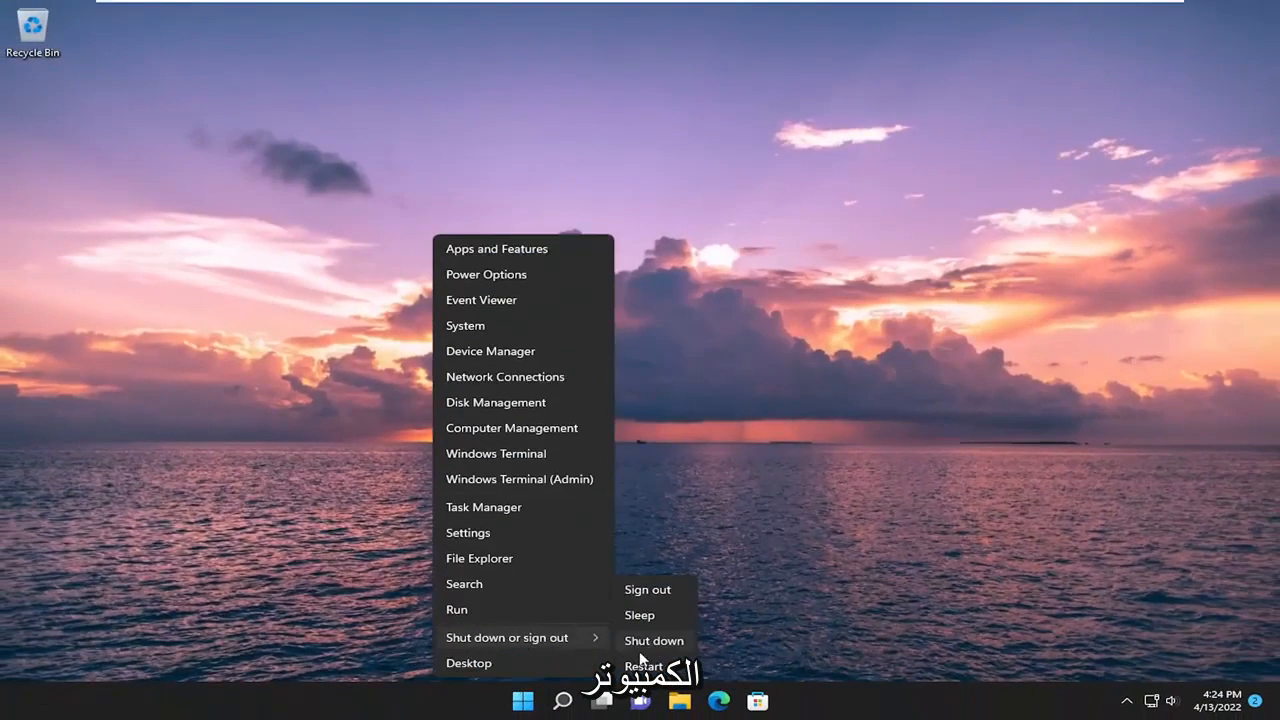
Step: Choose Restart from the Start button's Shut down or sign out options
click(644, 665)
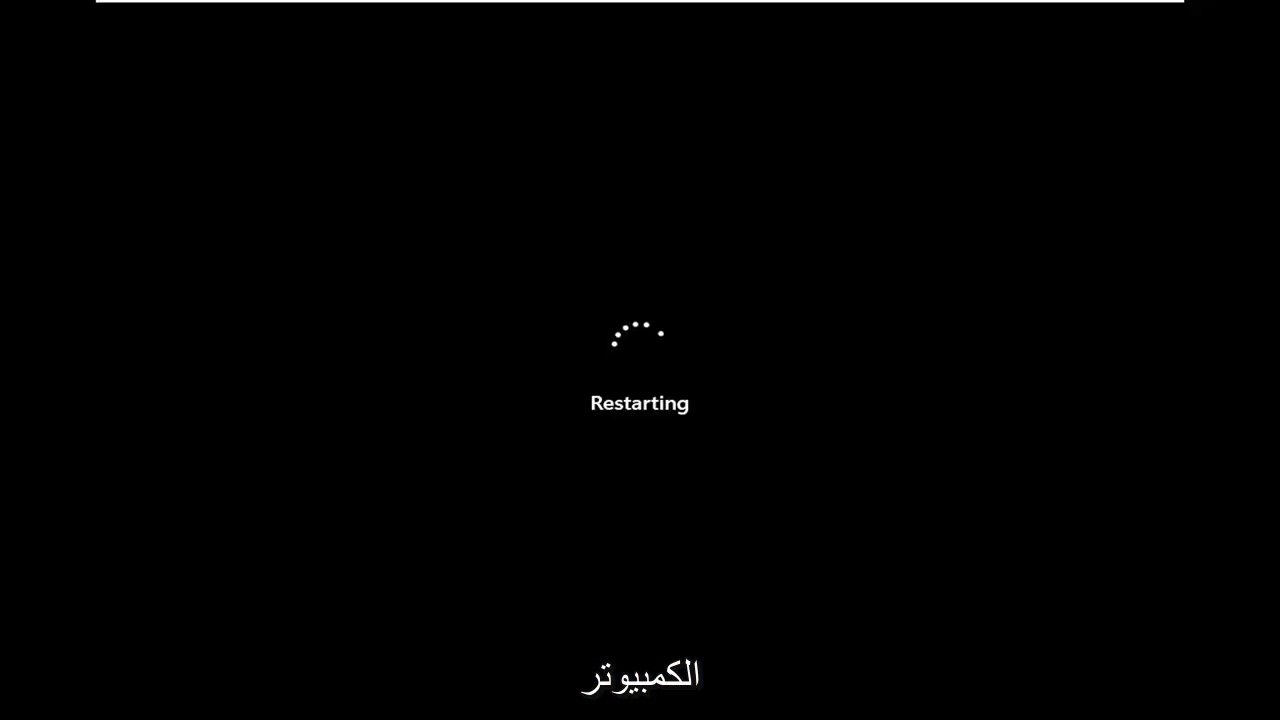